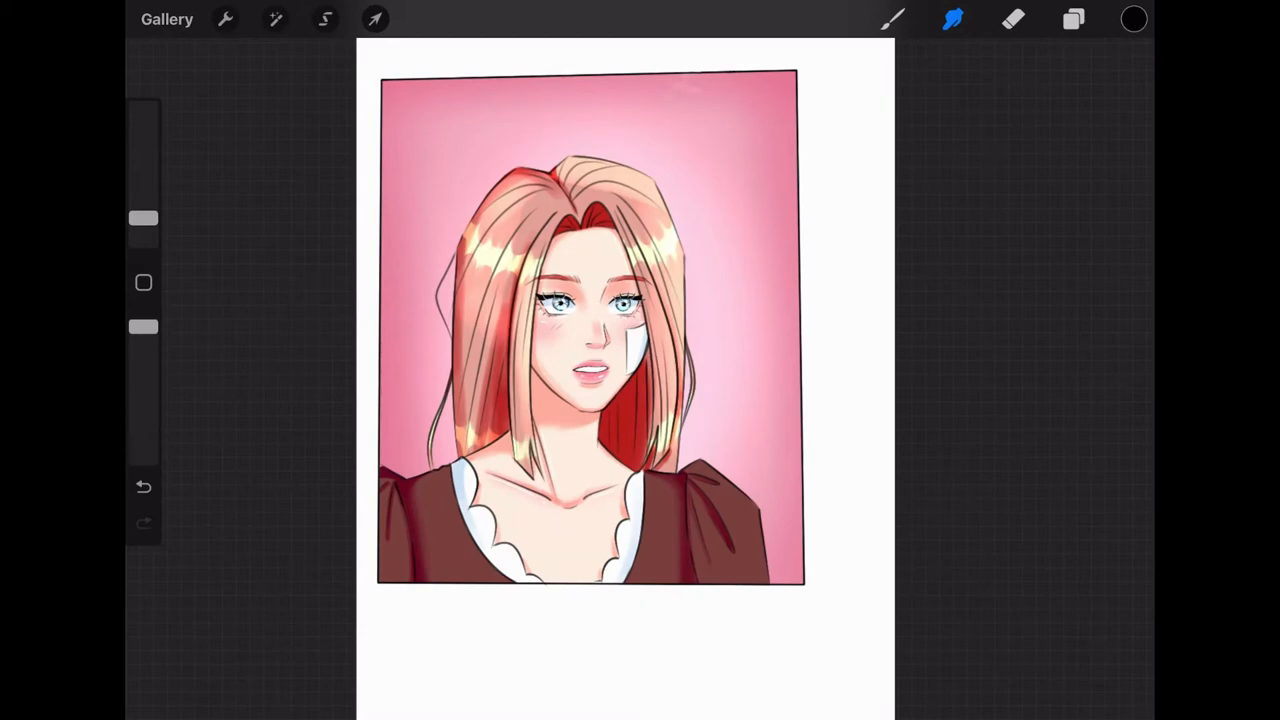
# Reach the Share formats list via Actions and export the portrait in Procreate's own format.
pyautogui.click(224, 20)
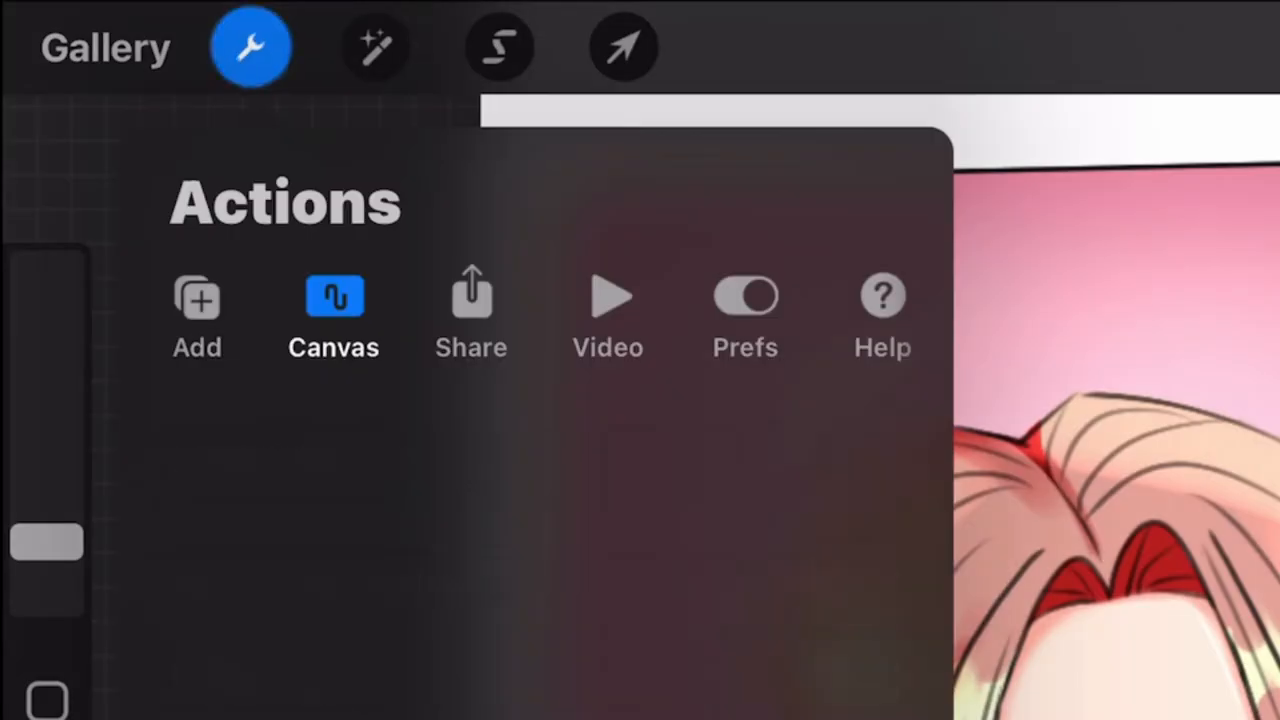
pyautogui.click(334, 316)
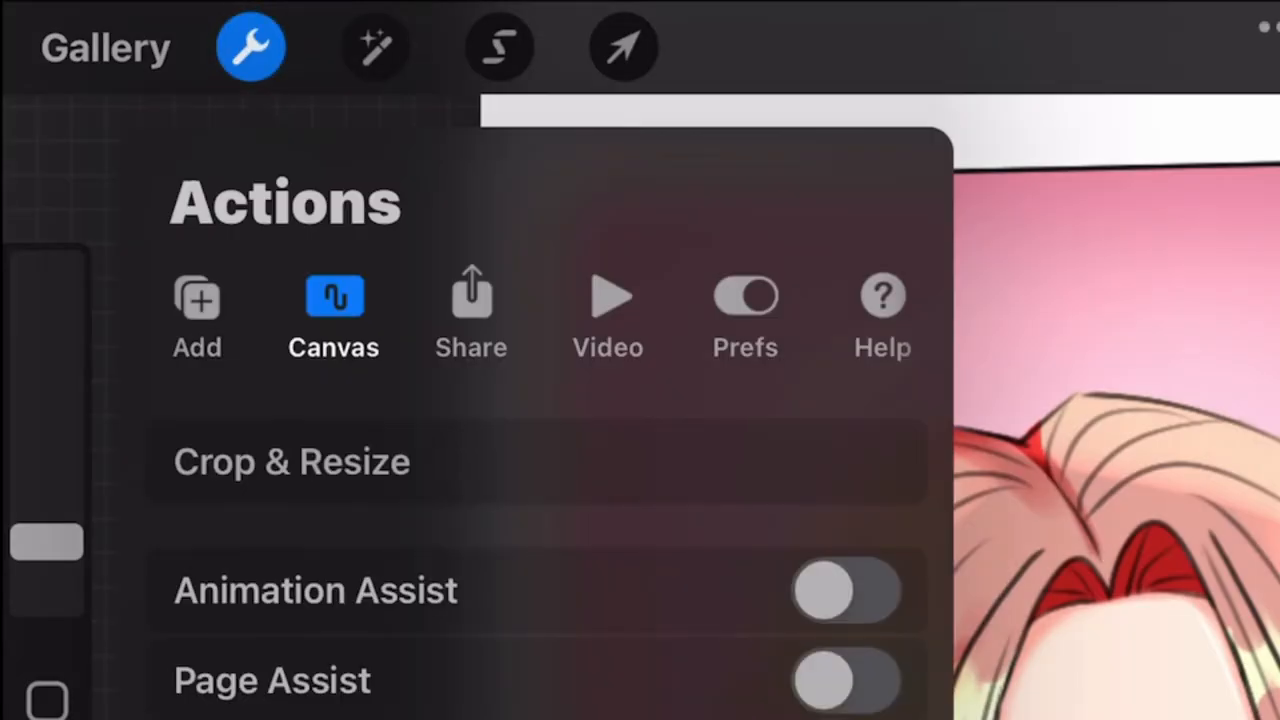
pyautogui.click(472, 310)
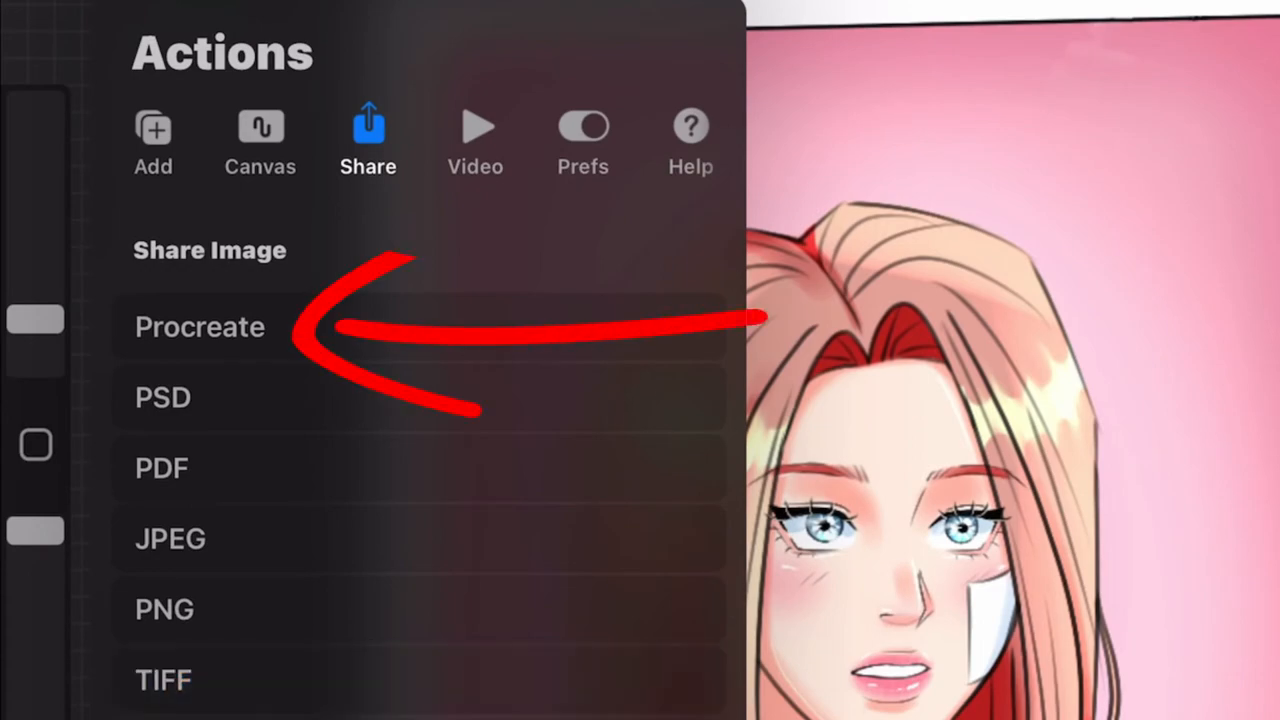
pyautogui.click(200, 328)
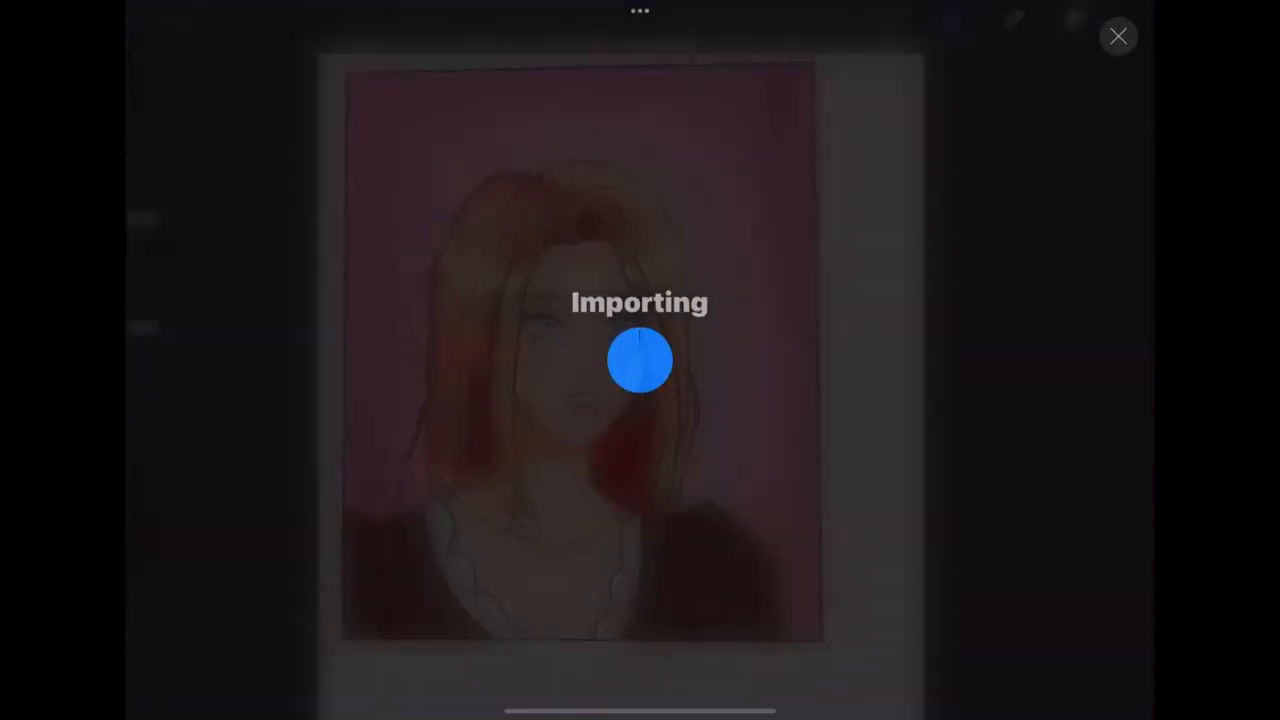
# Return to the Gallery and open the four-character lineup artwork from the Series stack.
pyautogui.click(1118, 36)
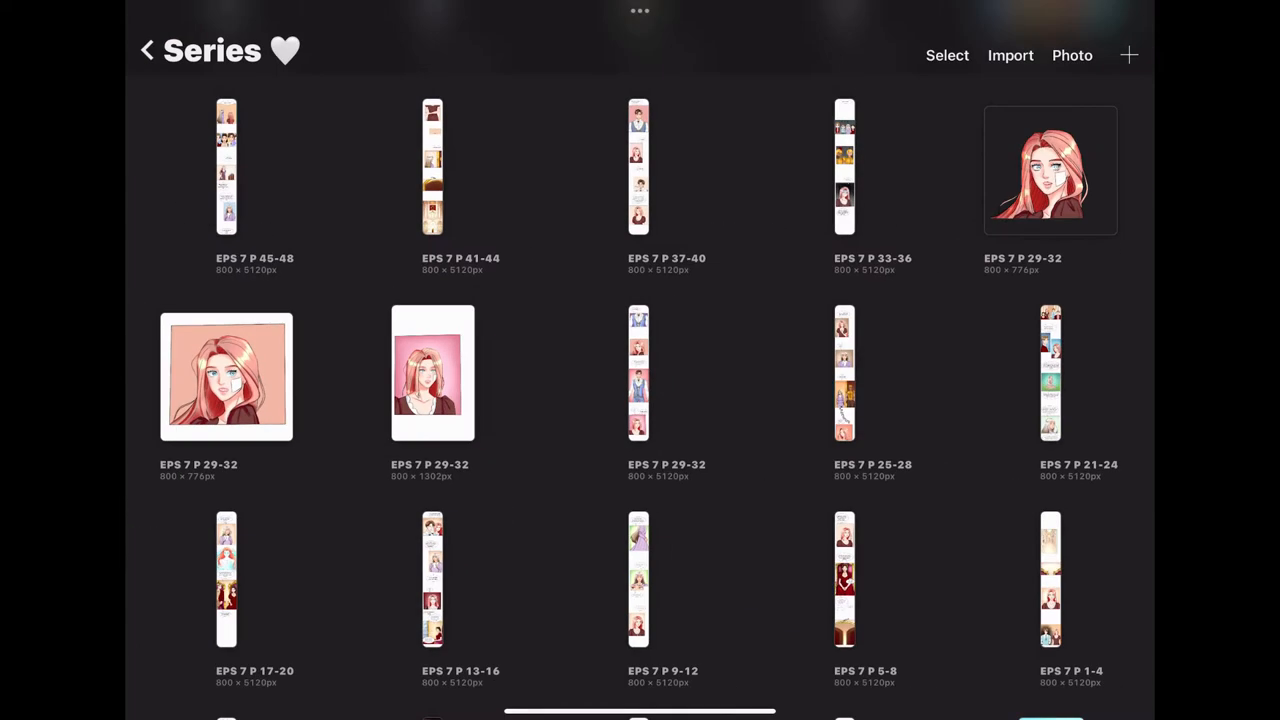
pyautogui.click(148, 52)
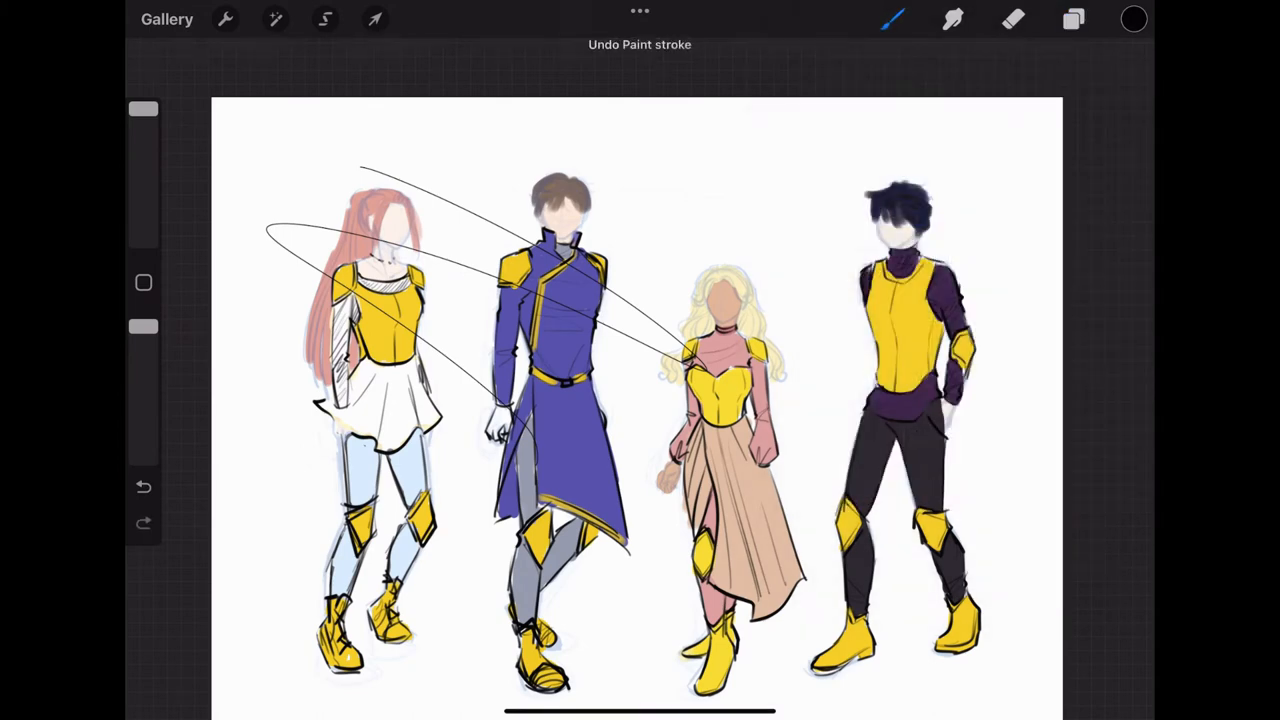
# Share the portrait as a Procreate document using Save to Files and choose a save location.
pyautogui.click(224, 20)
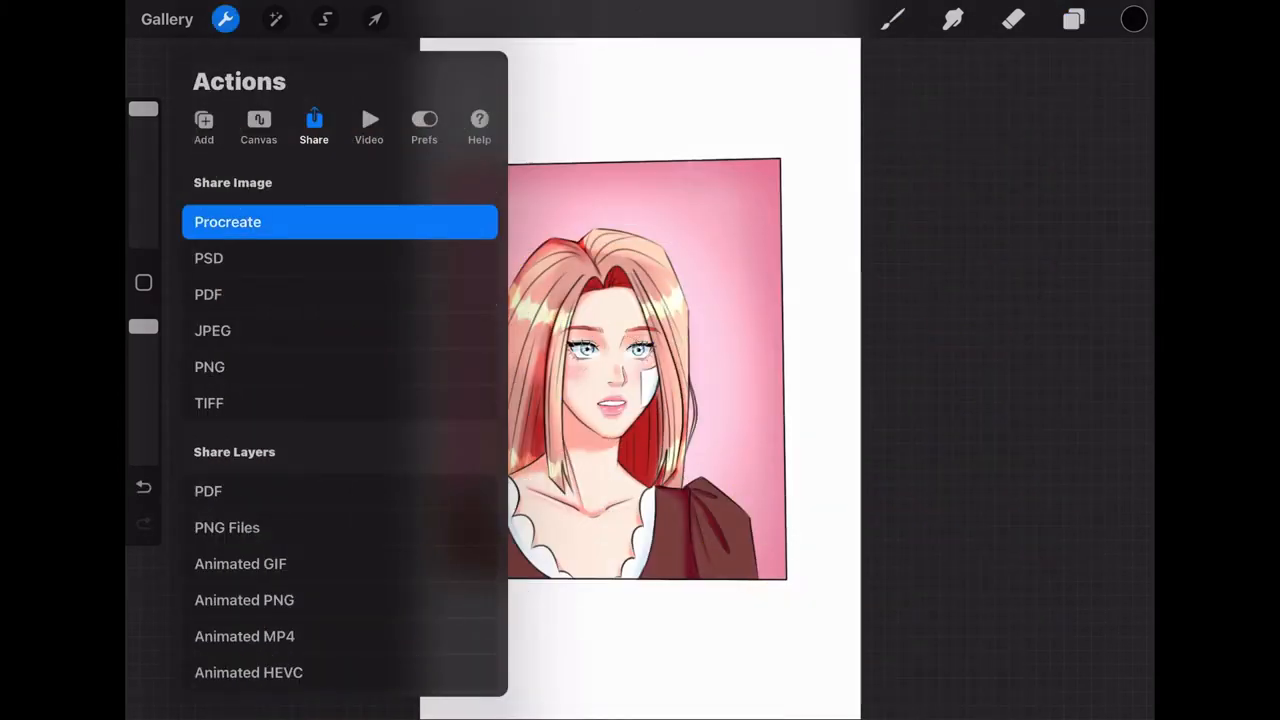
pyautogui.click(228, 220)
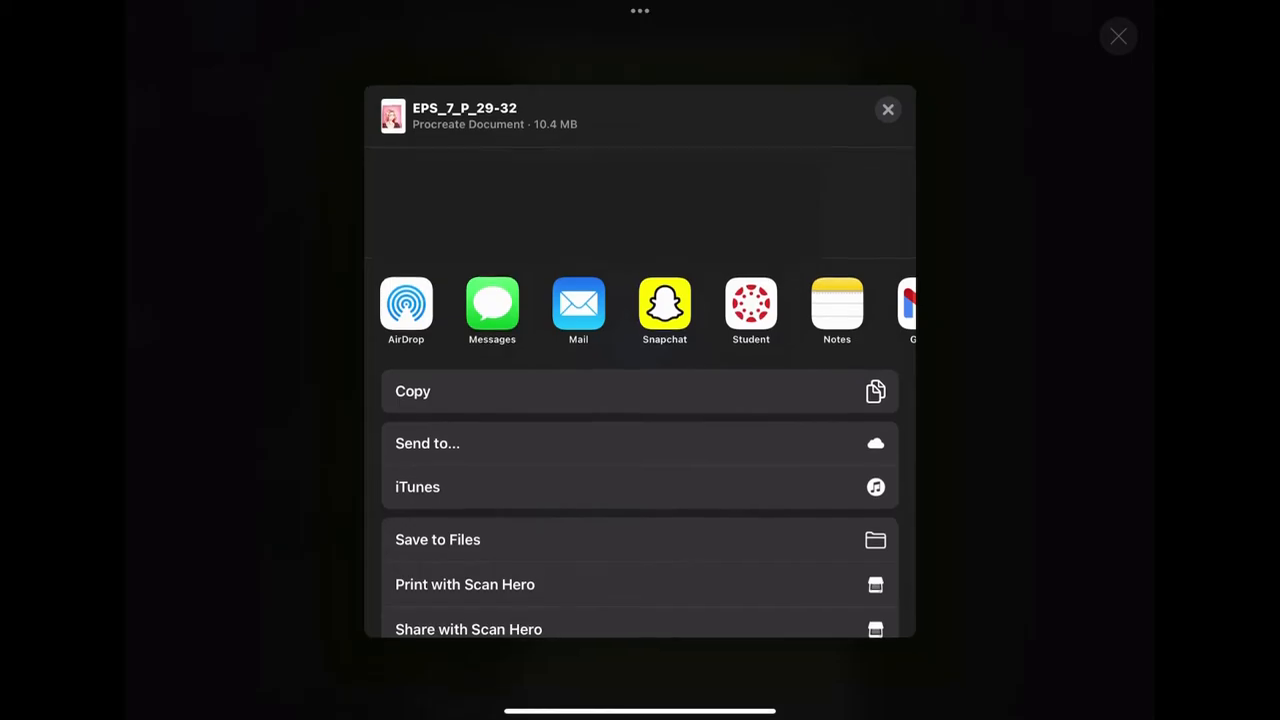
pyautogui.click(436, 540)
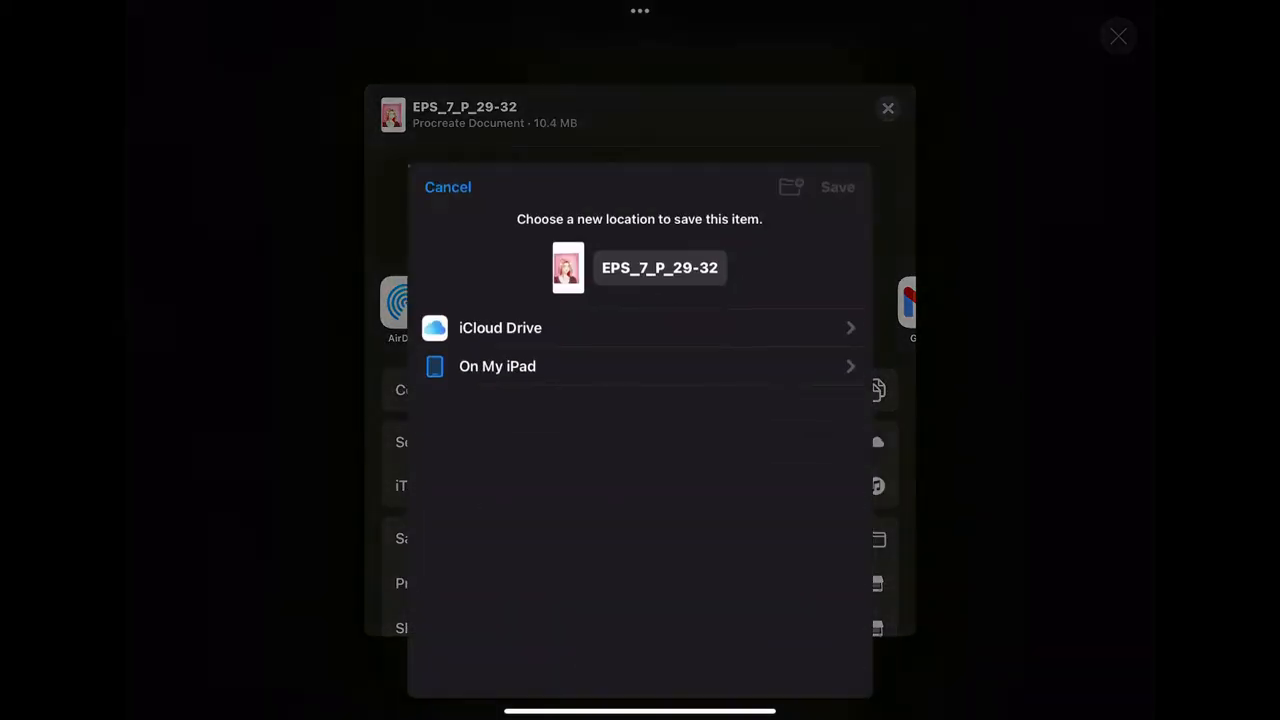
pyautogui.click(500, 328)
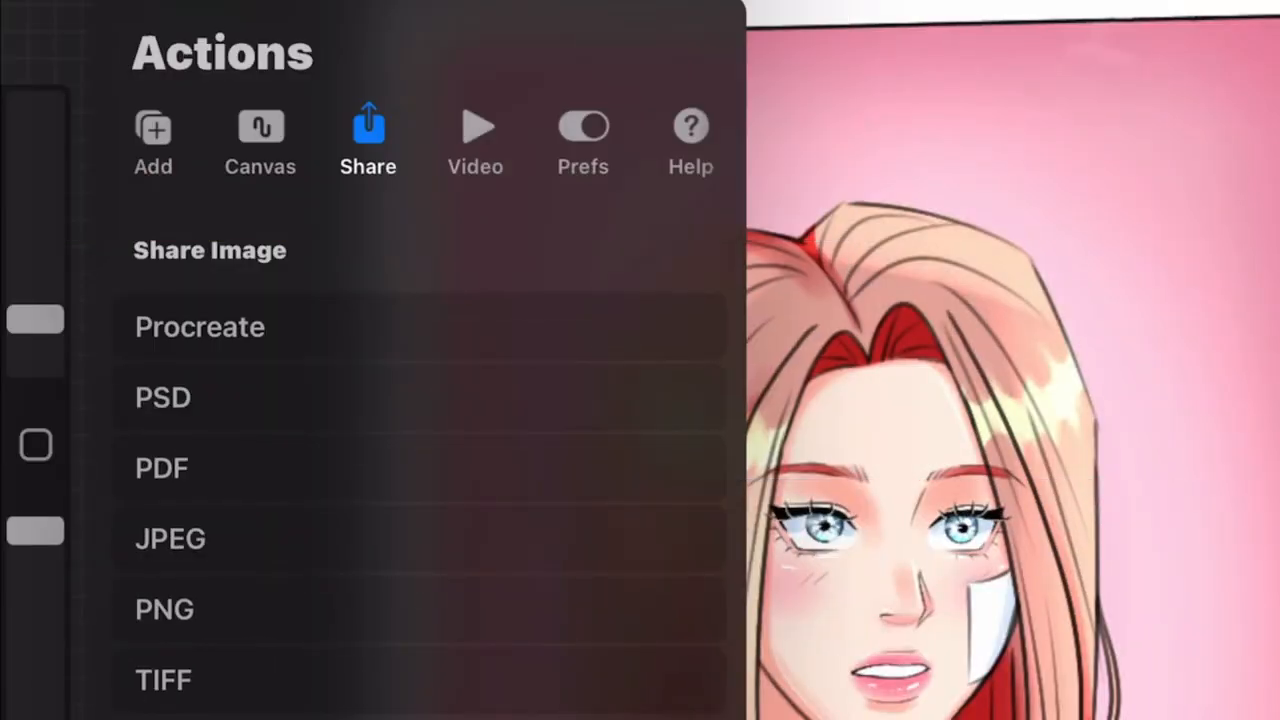
pyautogui.moveTo(850, 290); pyautogui.dragTo(430, 620)
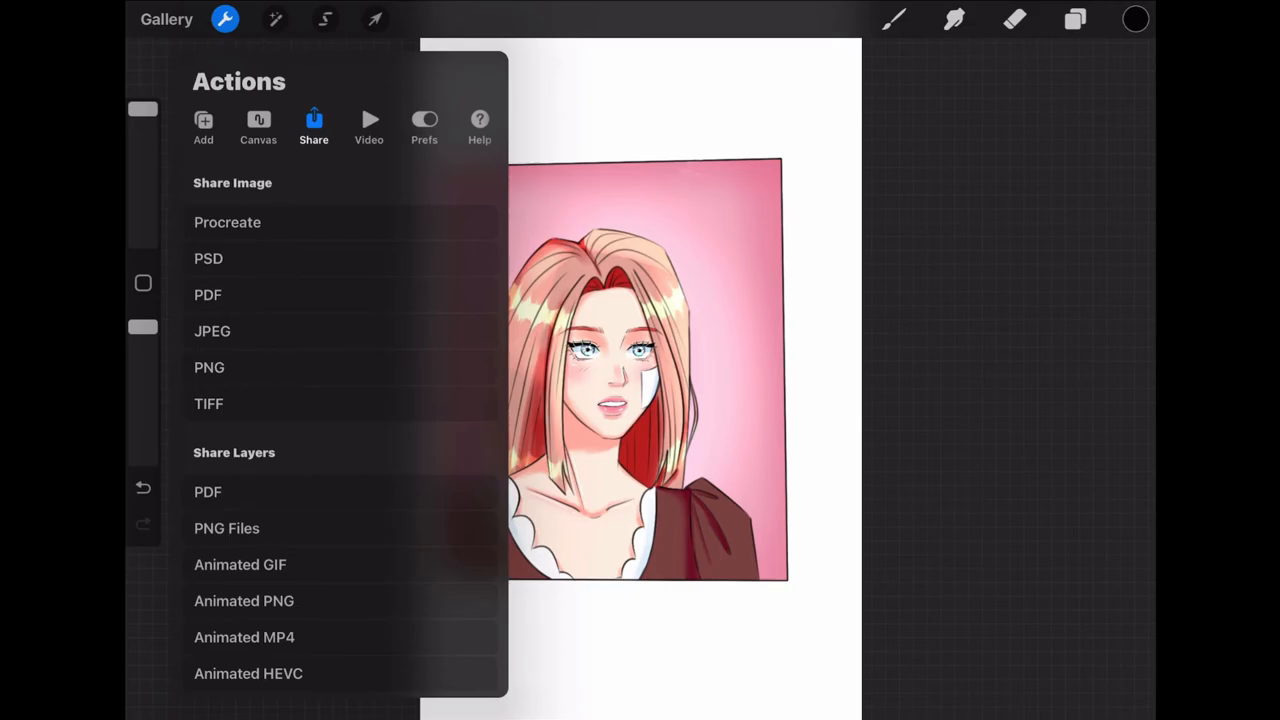
# Review the Video time-lapse export options, then return to the Series gallery.
pyautogui.click(368, 124)
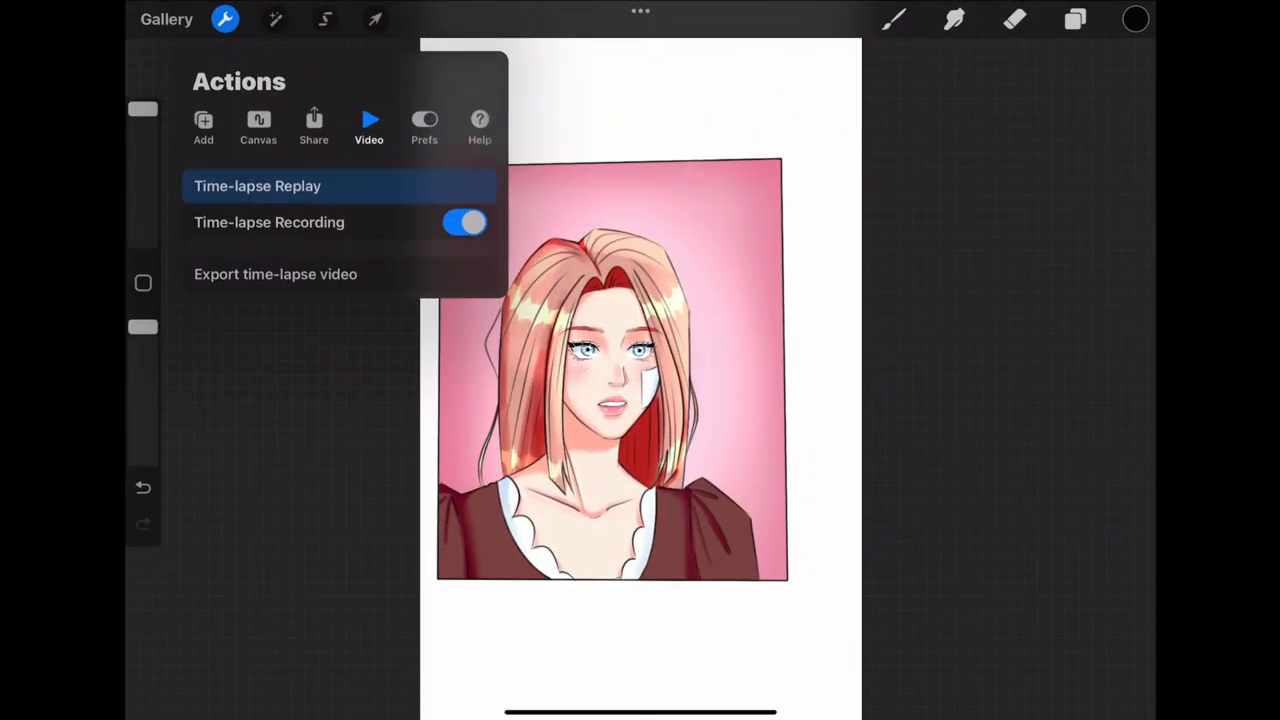
pyautogui.click(256, 184)
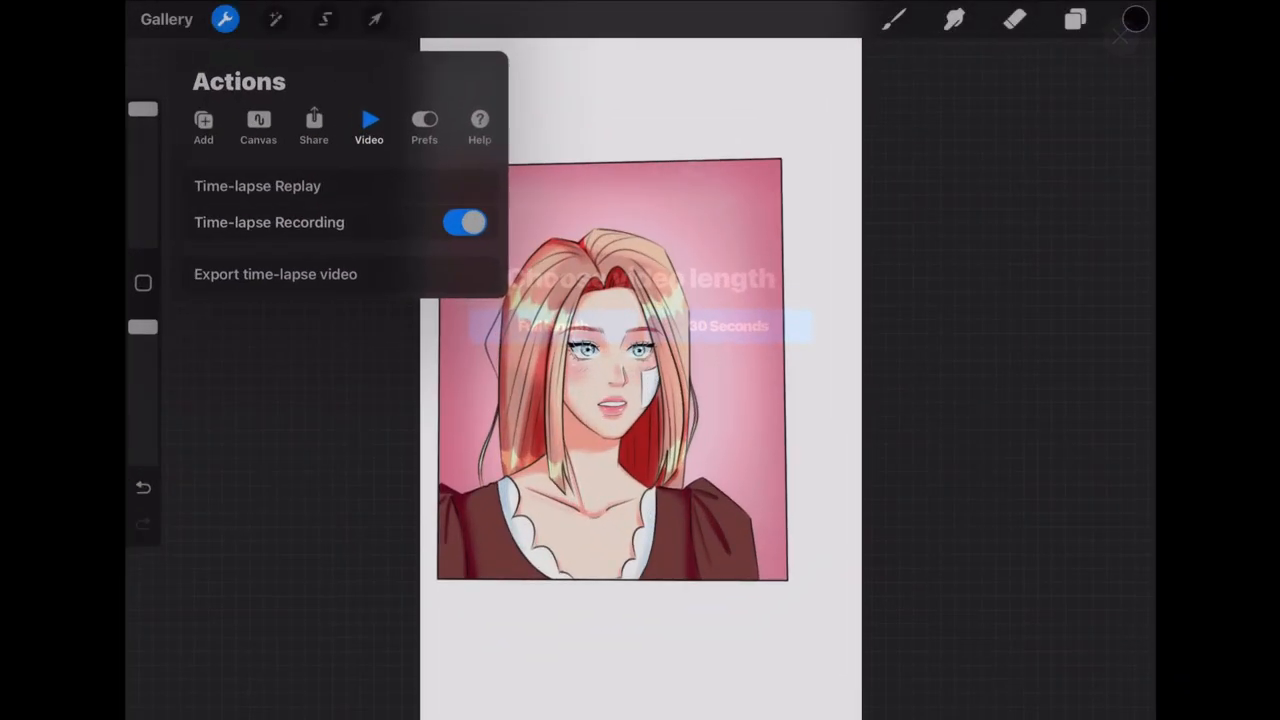
pyautogui.click(166, 20)
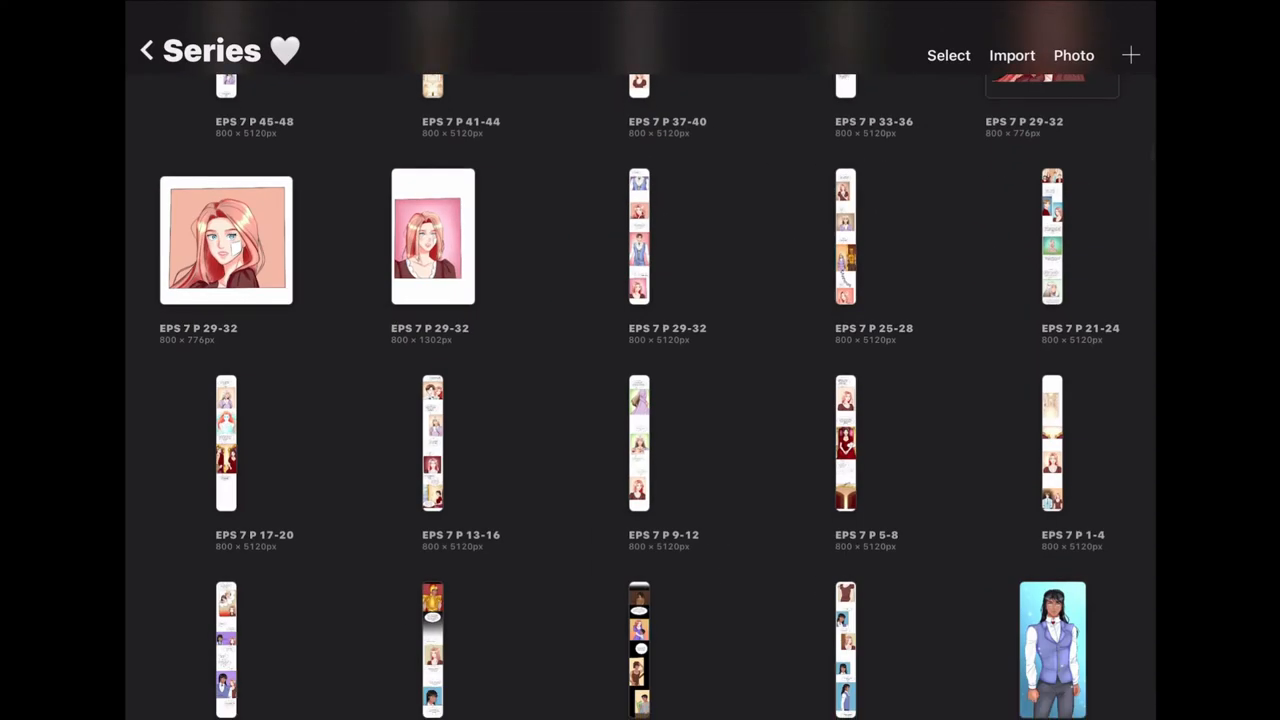
# Select the pink-background portrait in the gallery and export it as a PNG image.
pyautogui.click(948, 56)
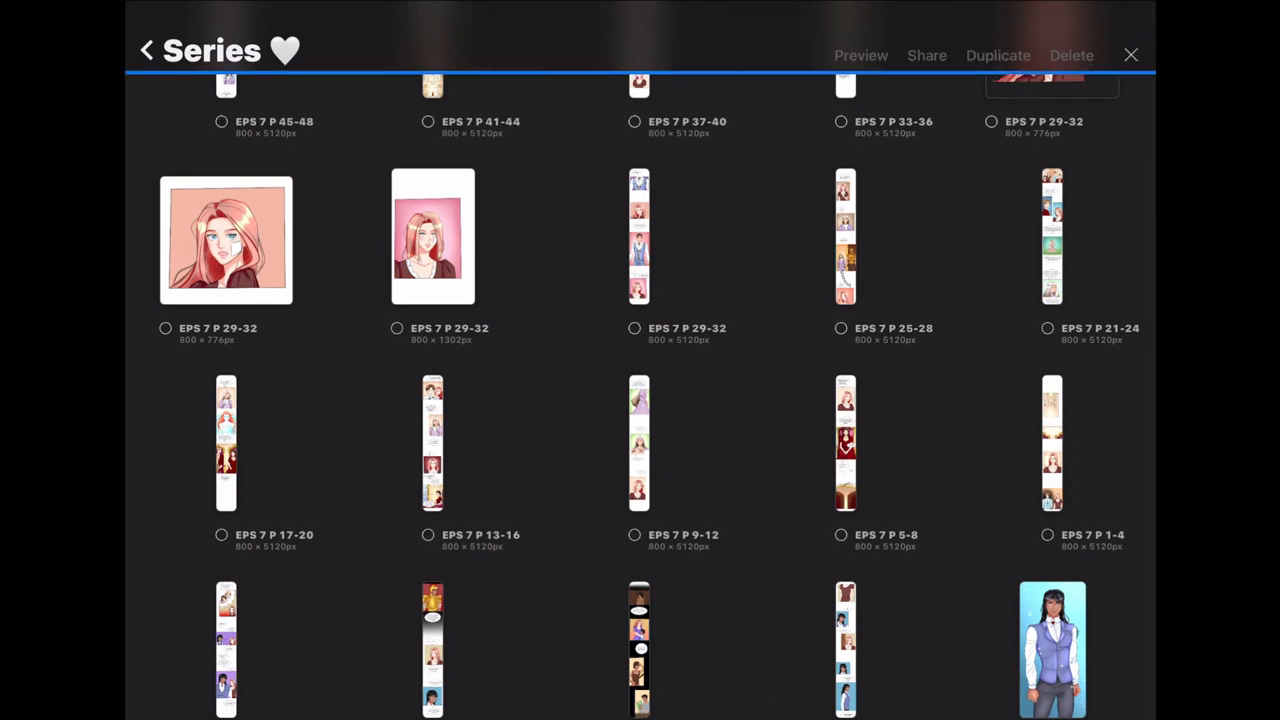
pyautogui.click(396, 328)
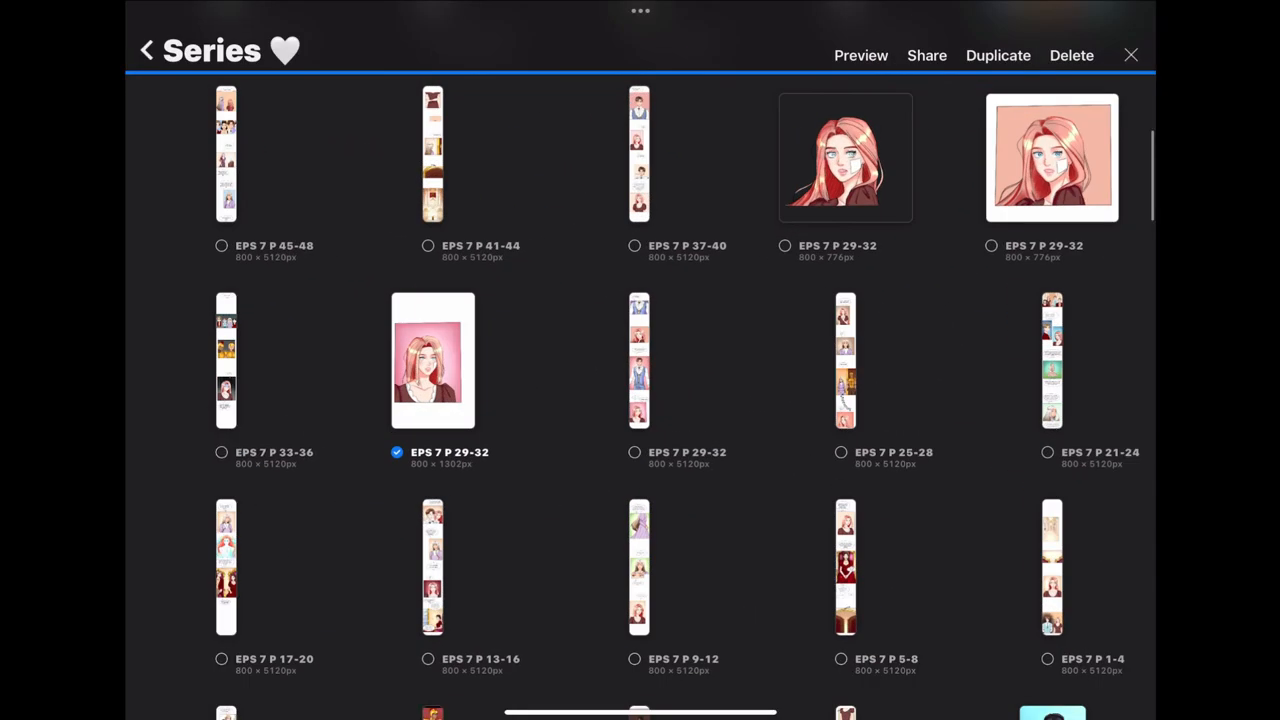
pyautogui.click(926, 56)
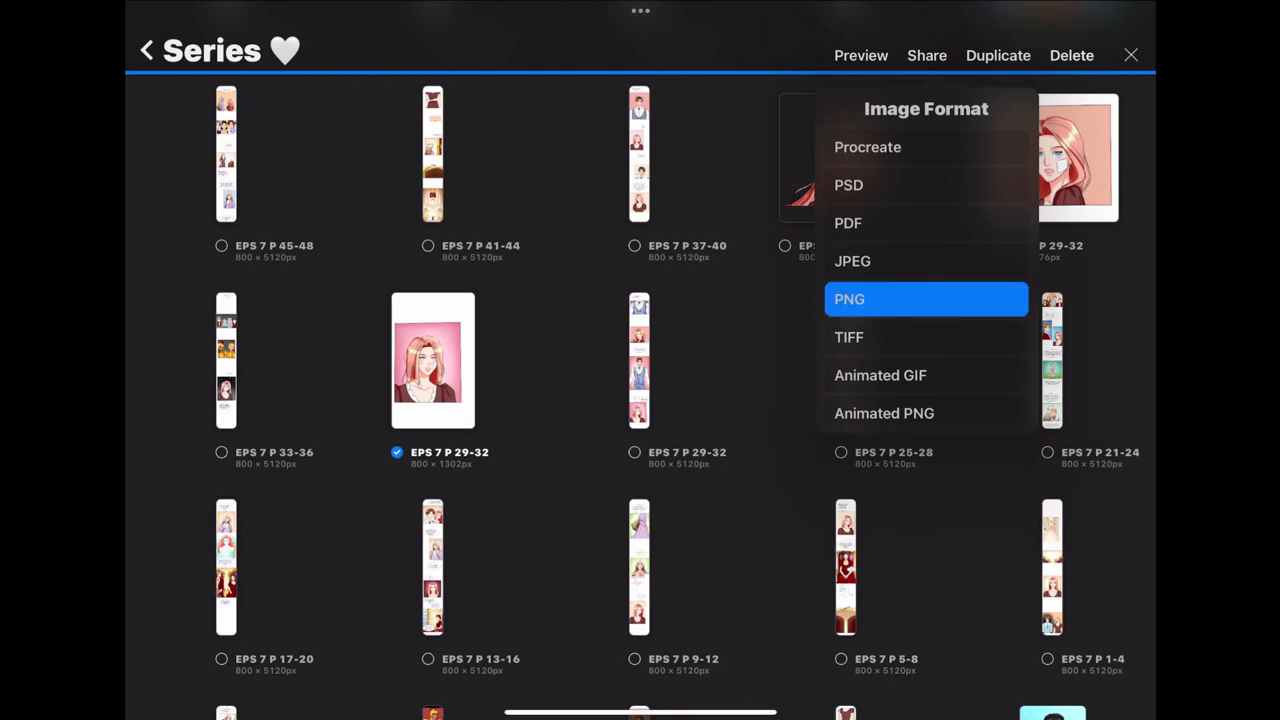
pyautogui.click(848, 298)
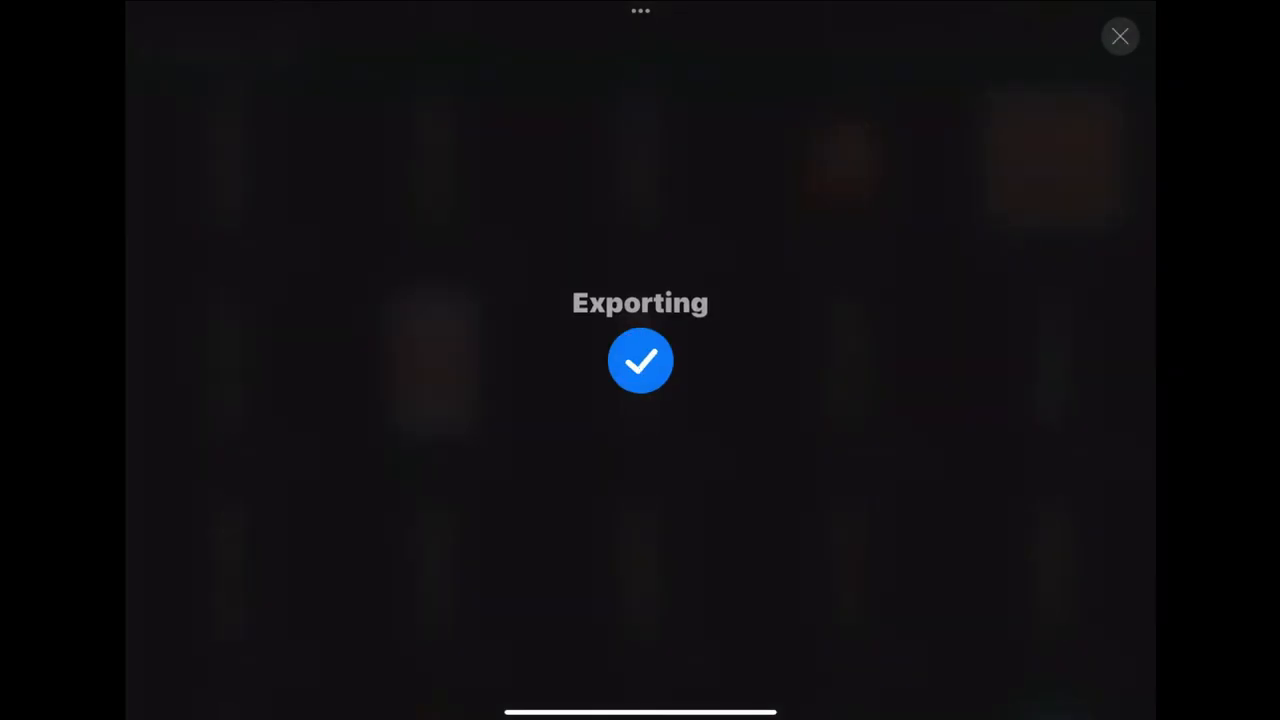